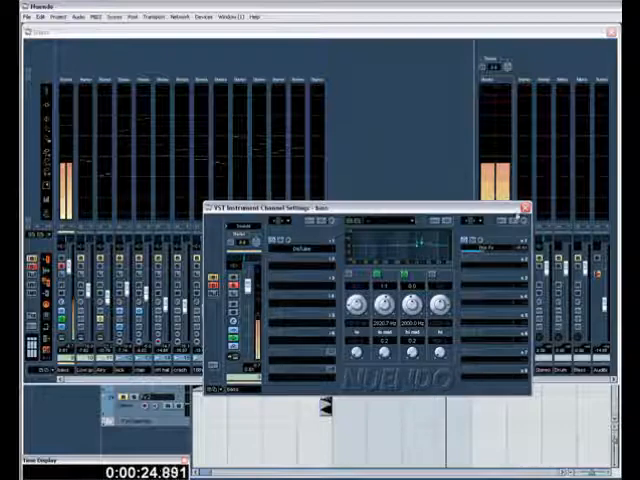
Open the Dist Fx channel's settings from its Edit button
left_click(511, 204)
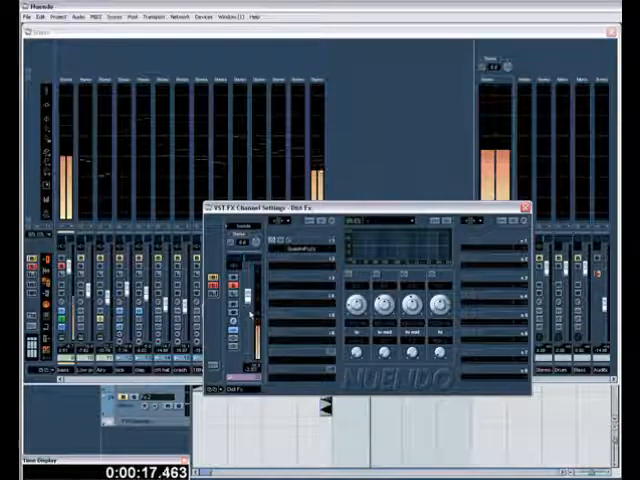
Close the Dist Fx VST FX Channel Settings window to return to the full mixer
left_click(526, 206)
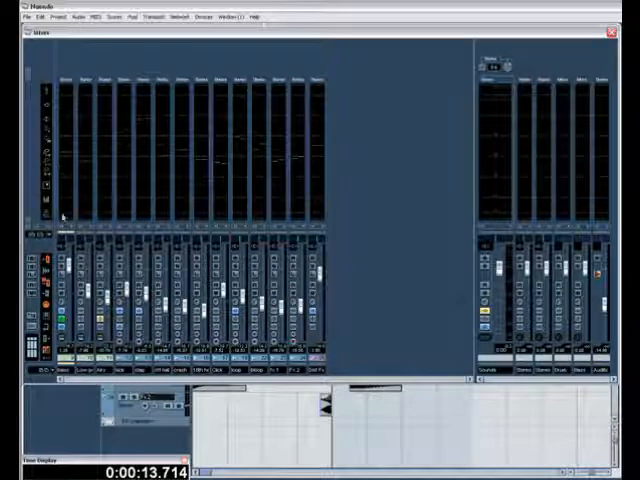
mouse_move(385, 190)
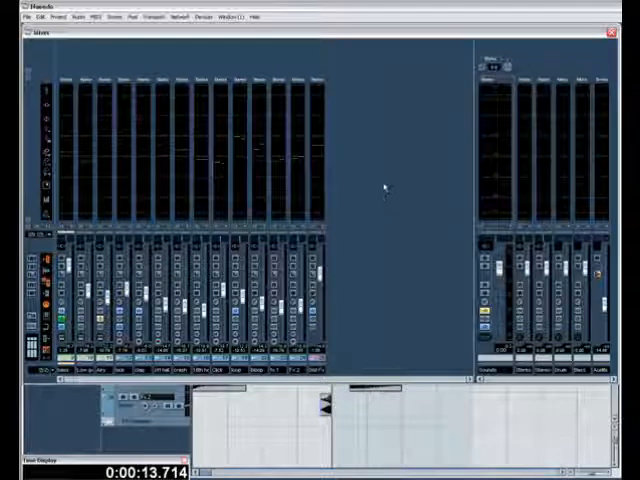
mouse_move(393, 181)
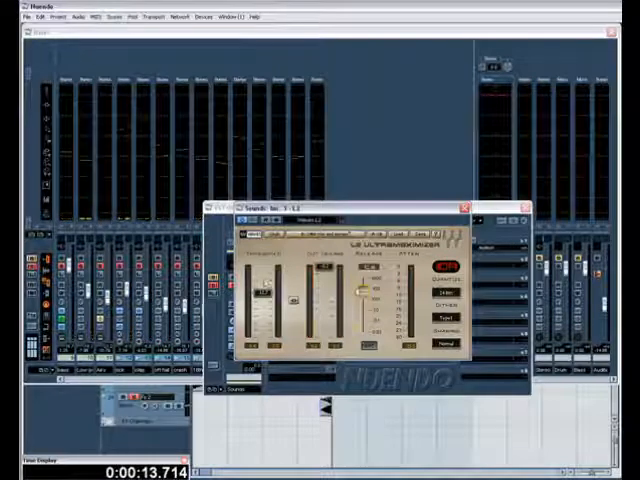
Review the output insert list and close the Sounds VST Output Channel Settings window
left_click_drag(355, 305, 355, 288)
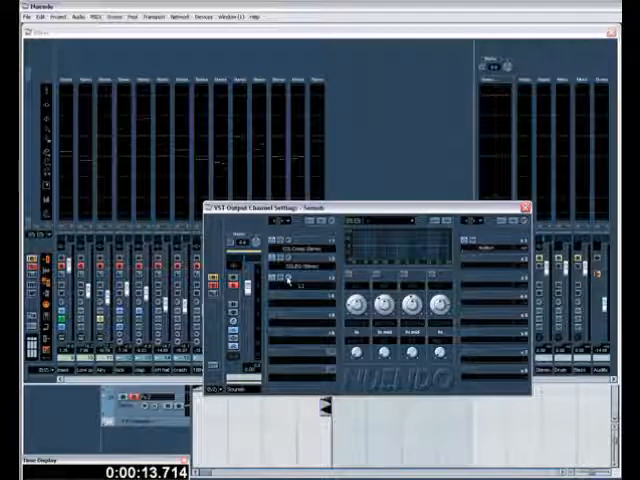
left_click(523, 205)
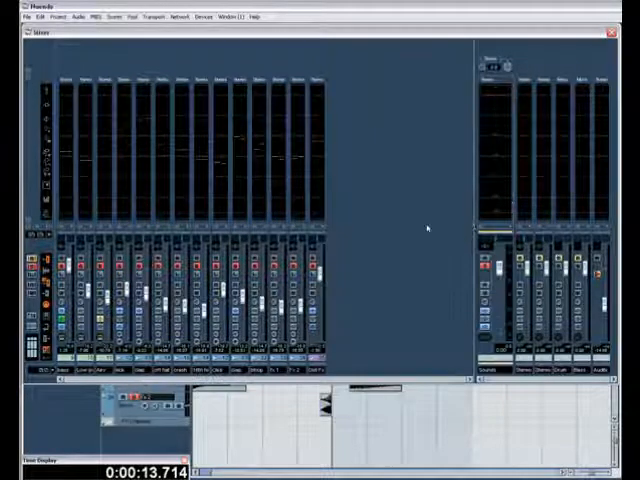